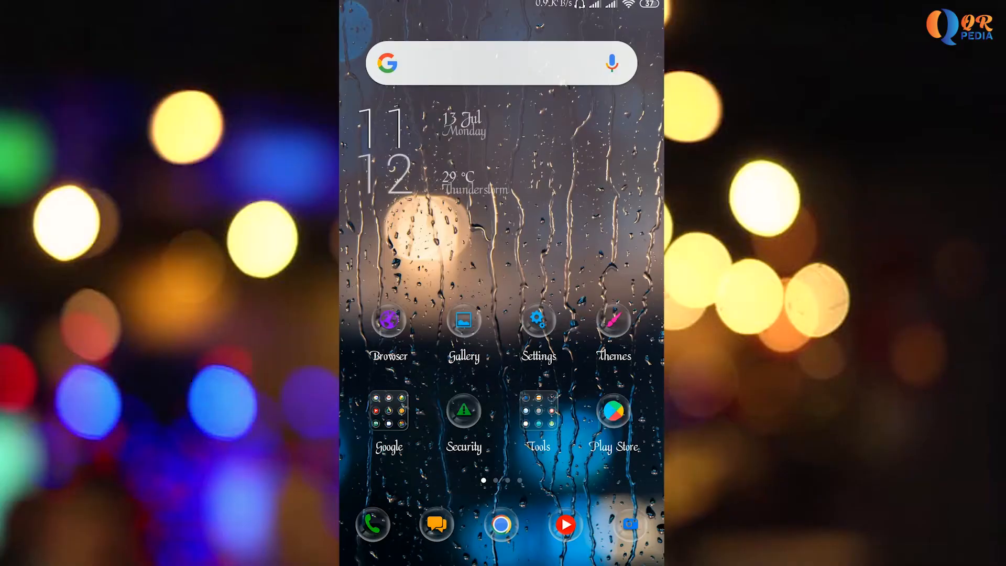
Search the Play Store for 'files' and open the Files by Google listing
left_click(613, 412)
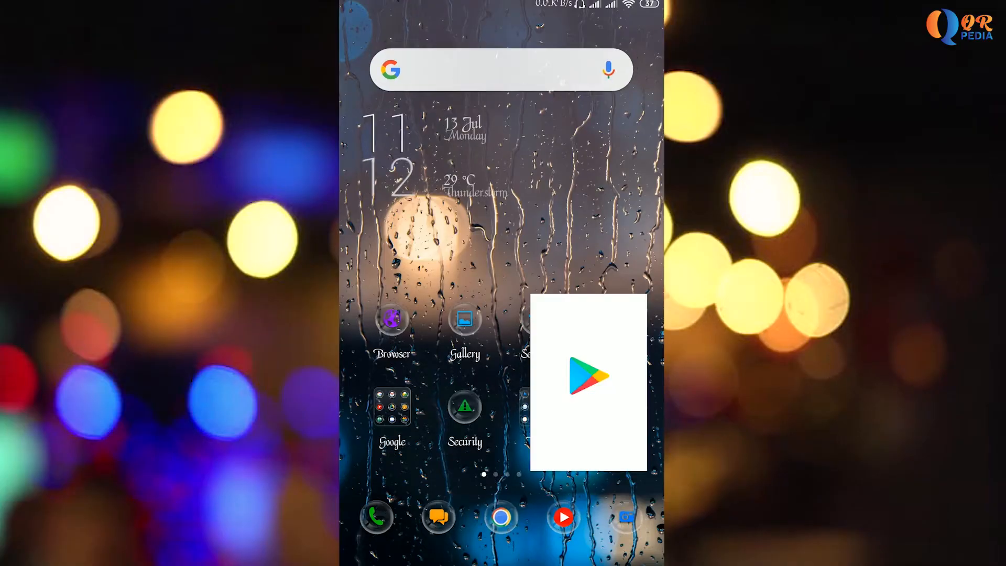
left_click(588, 377)
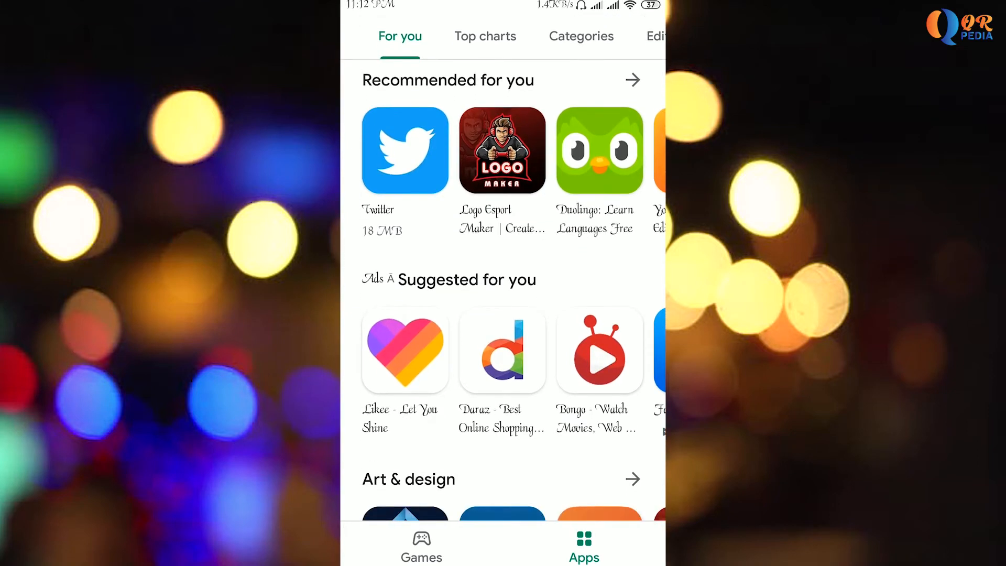
scroll("down", 3)
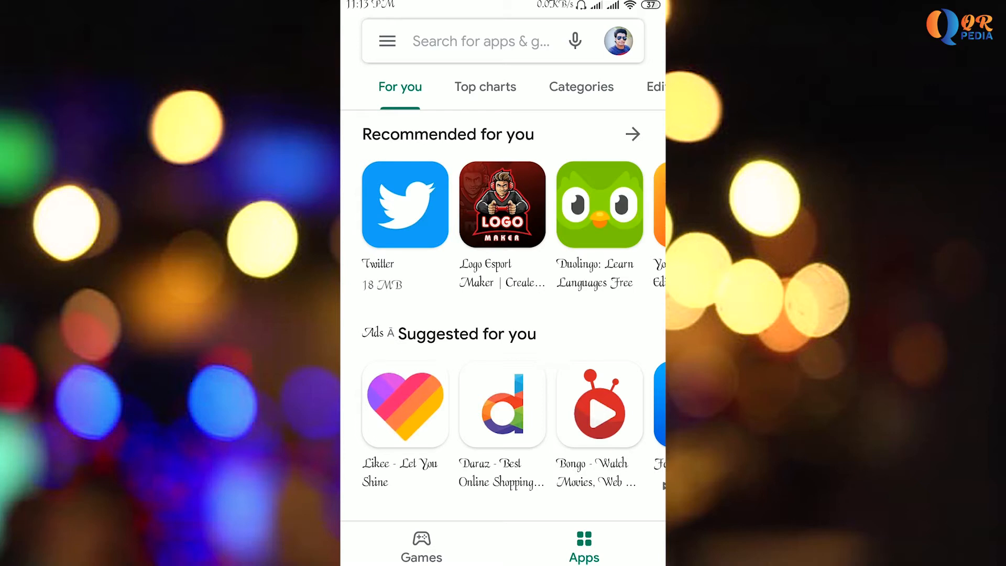
left_click(481, 41)
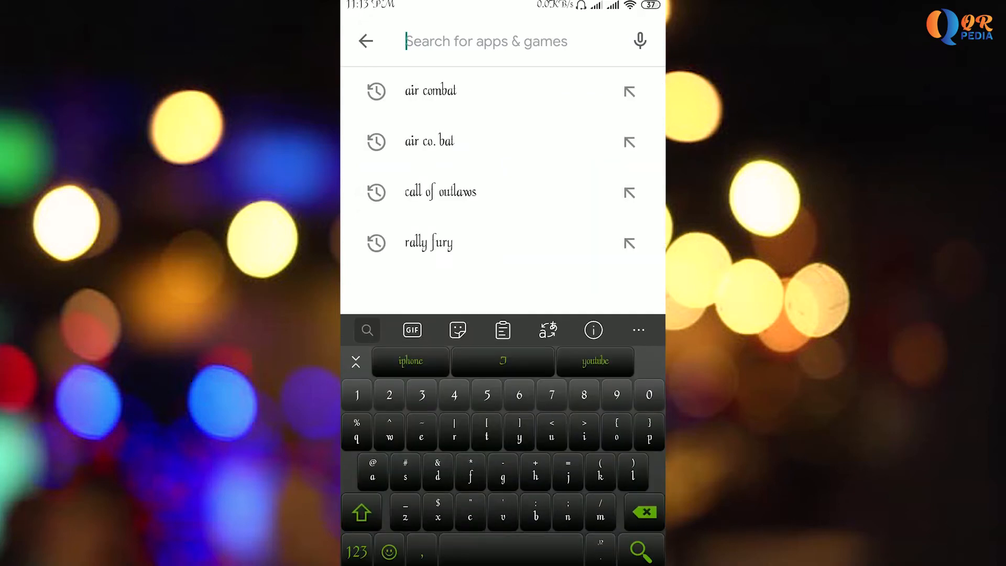
type("fi")
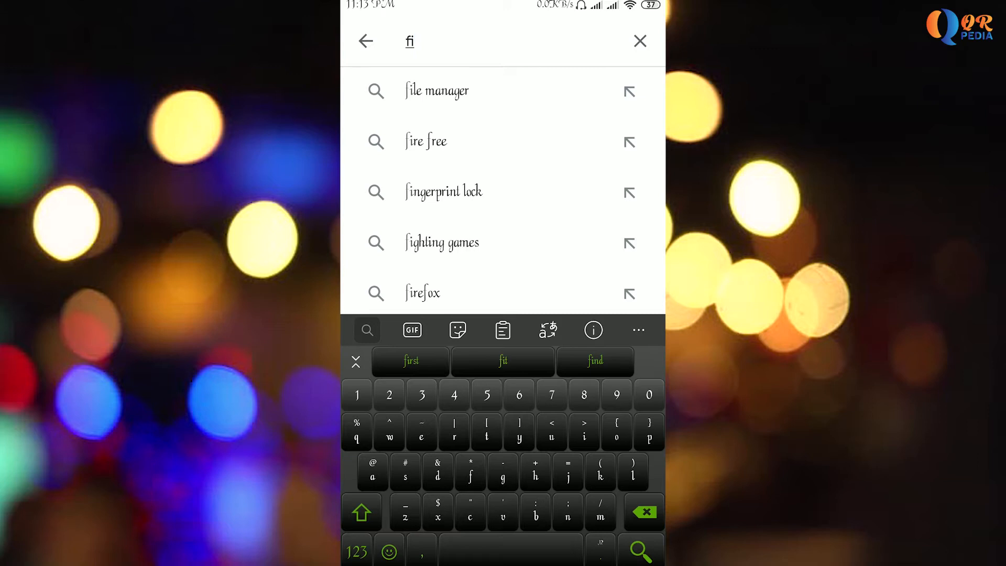
type("les")
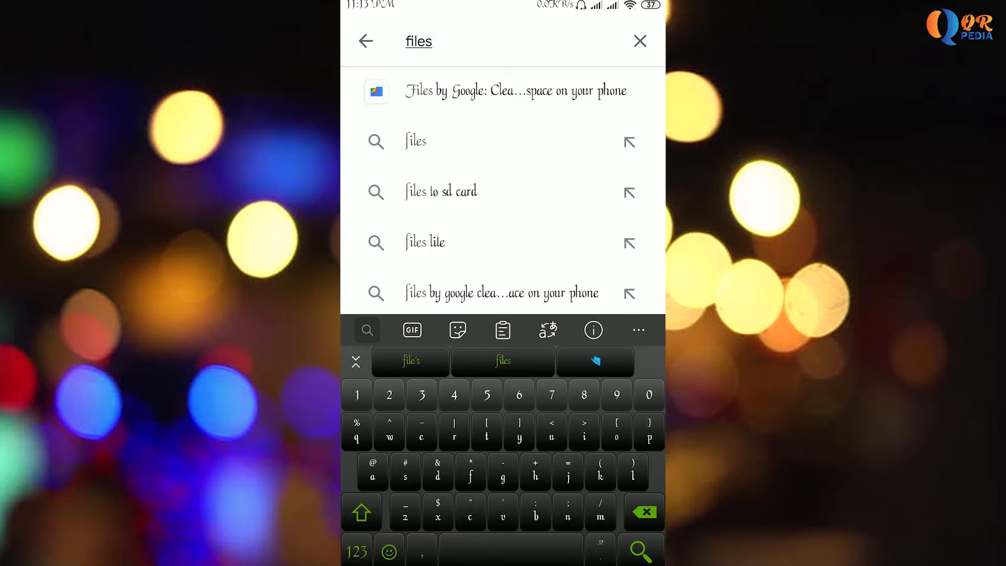
left_click(515, 91)
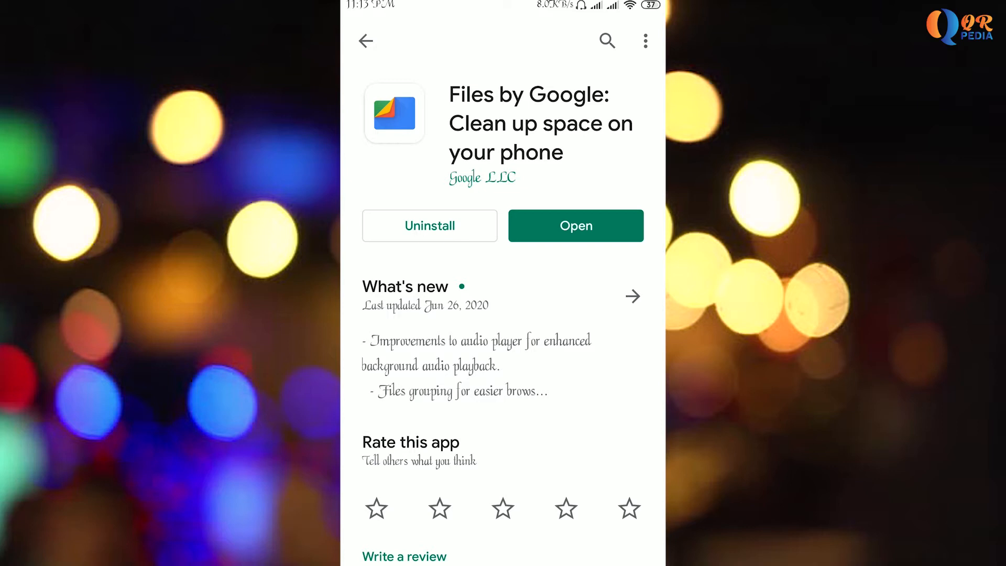
Launch Files by Google and scroll Documents & other to the 500+ free preset .zip
left_click(575, 226)
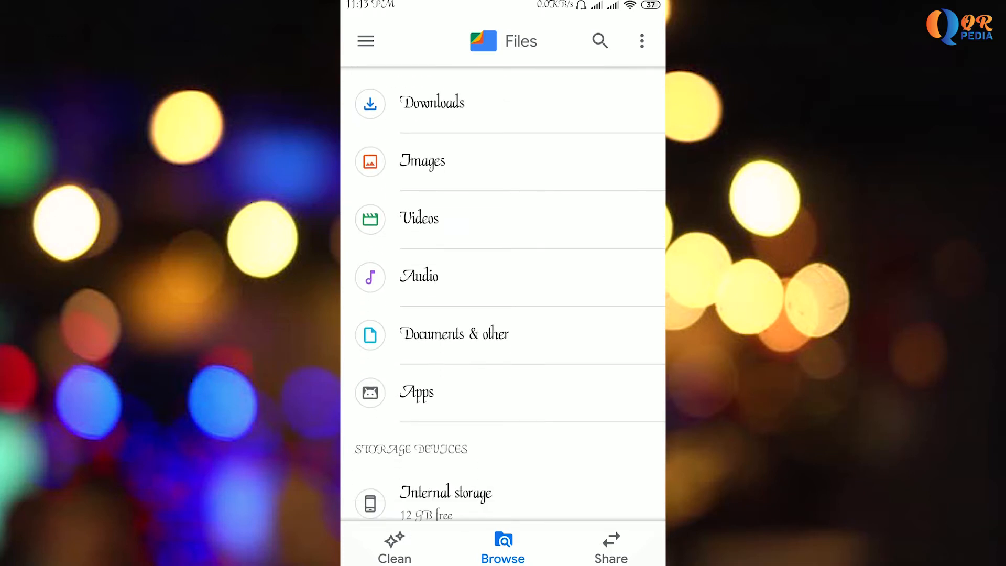
scroll("down", 3)
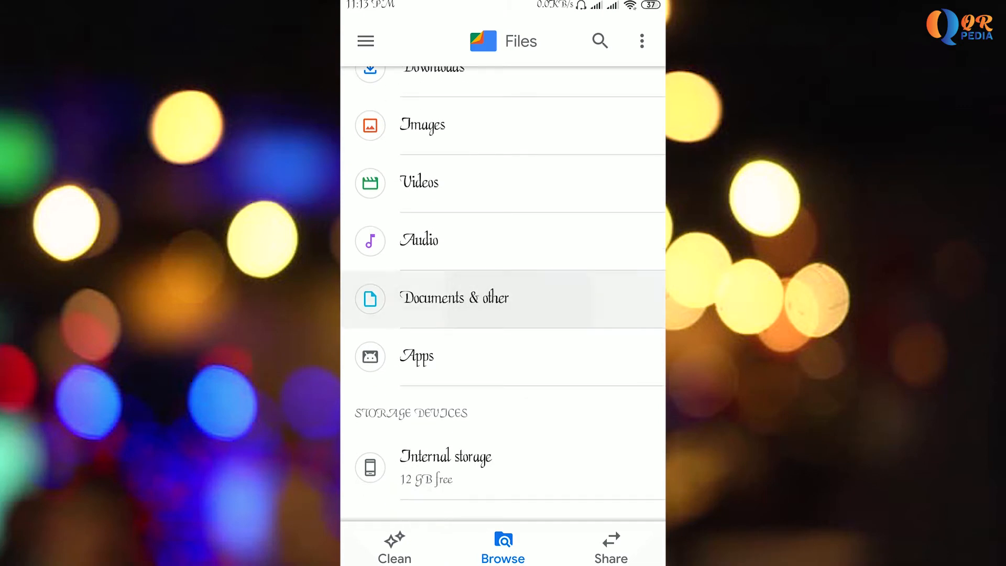
left_click(453, 298)
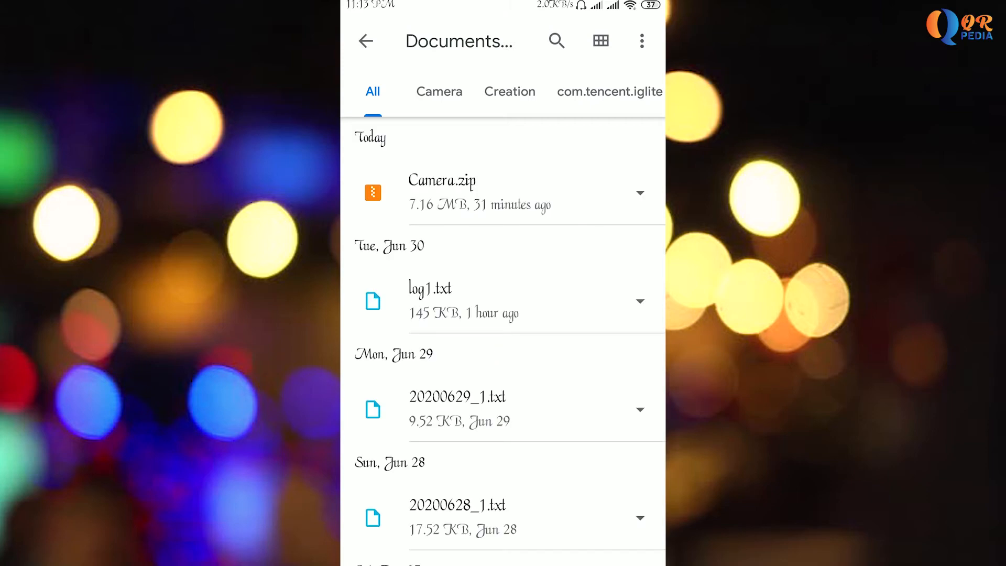
scroll("down", 3)
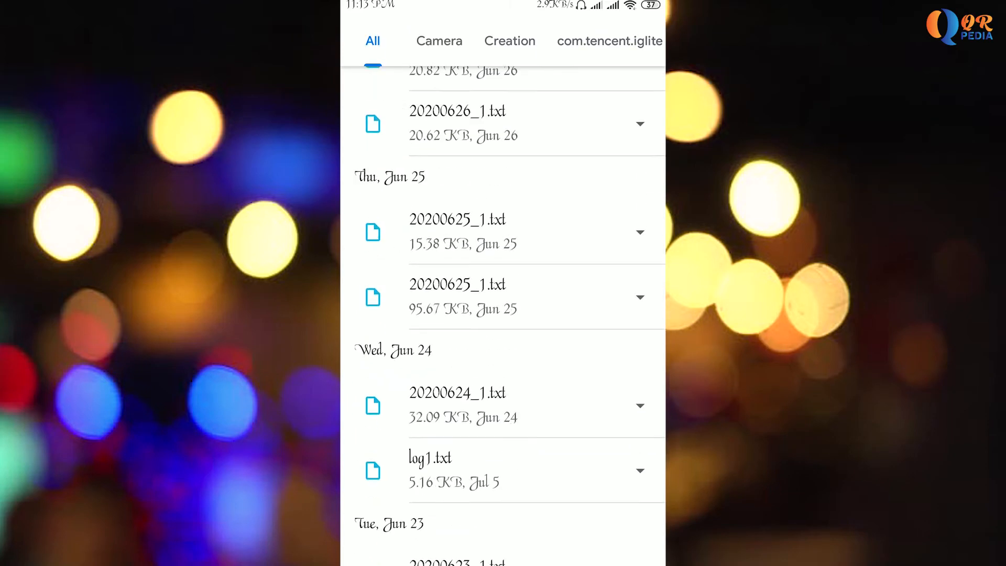
scroll("down", 3)
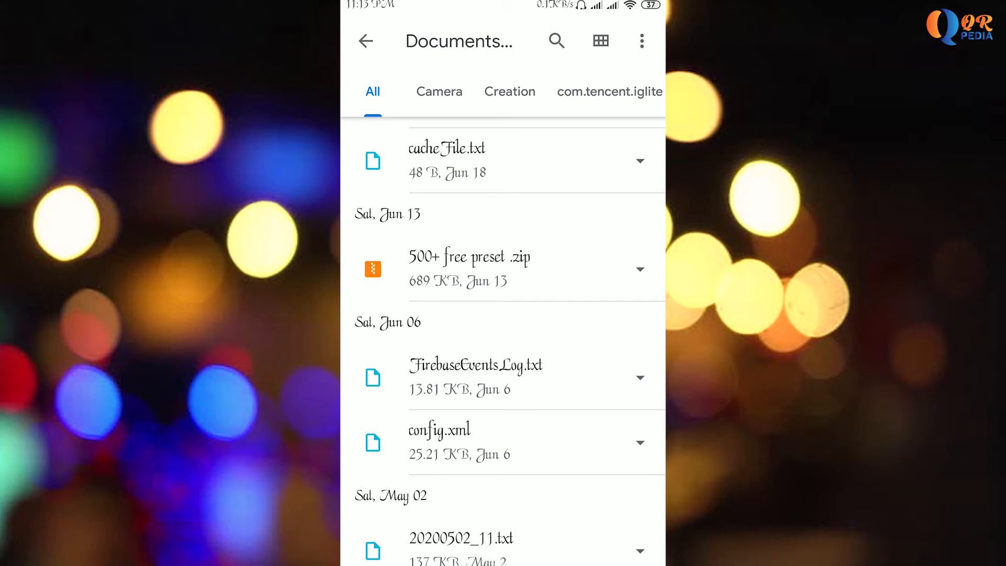
Extract the 500+ free preset .zip archive and dismiss the extraction summary
left_click(468, 268)
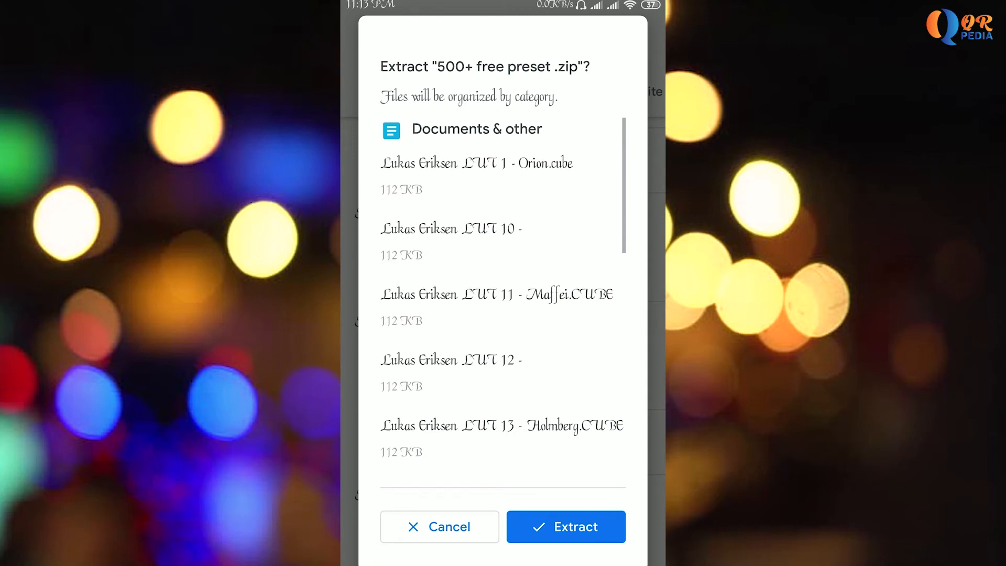
left_click(565, 527)
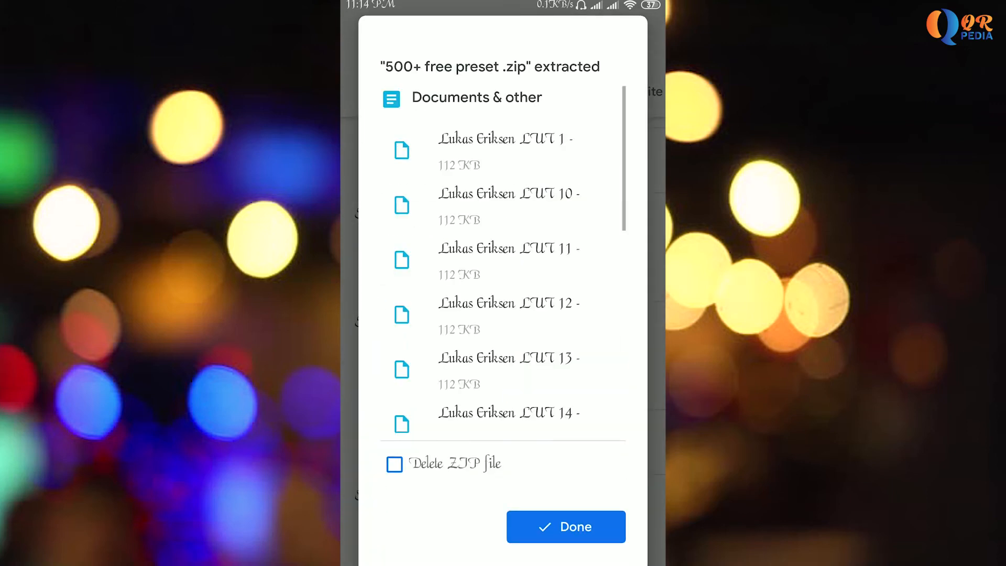
left_click(566, 526)
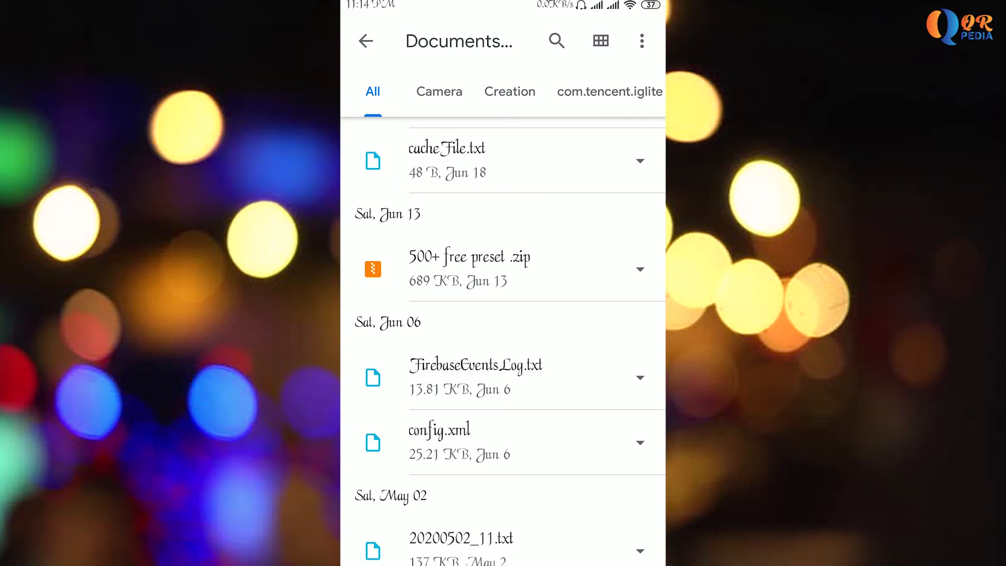
In Mi File Manager, go to Internal storage > Creation and open 500+ free preset.zip
left_click(366, 40)
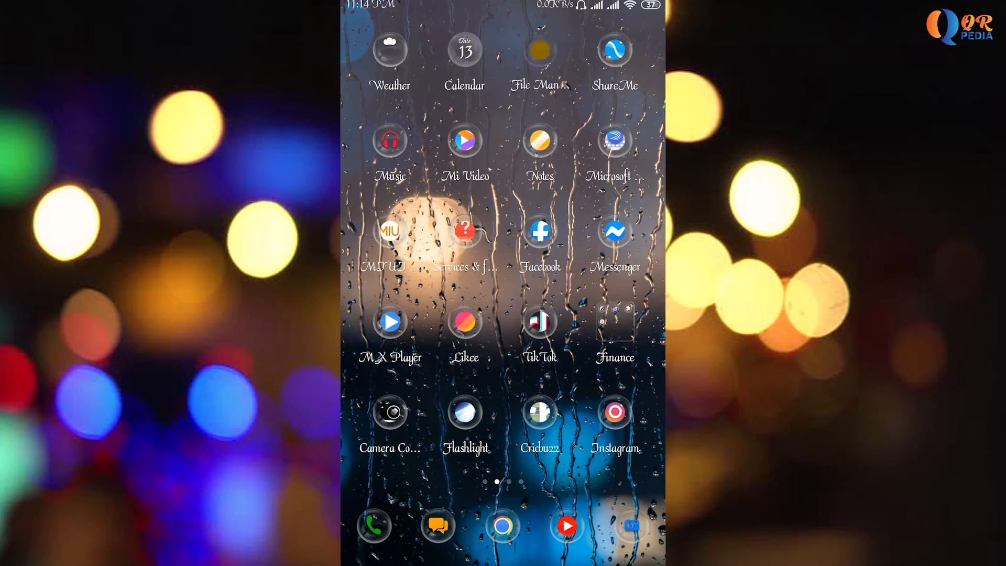
left_click(541, 49)
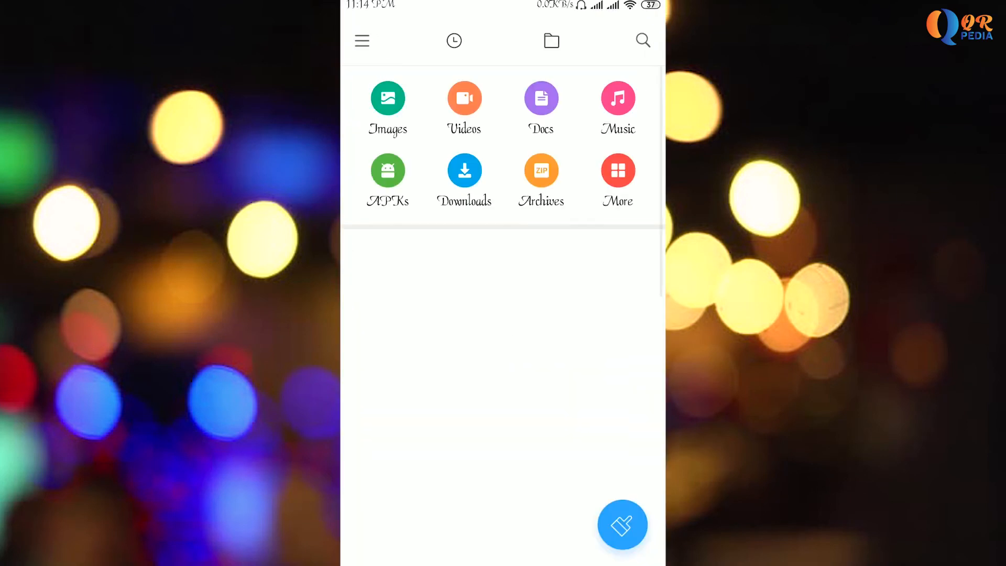
left_click(551, 41)
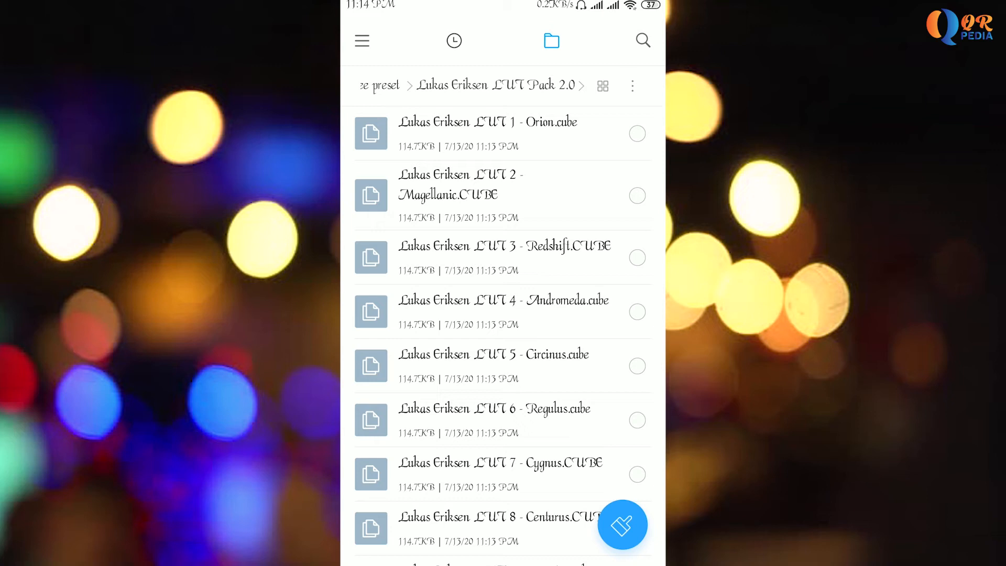
left_click(380, 85)
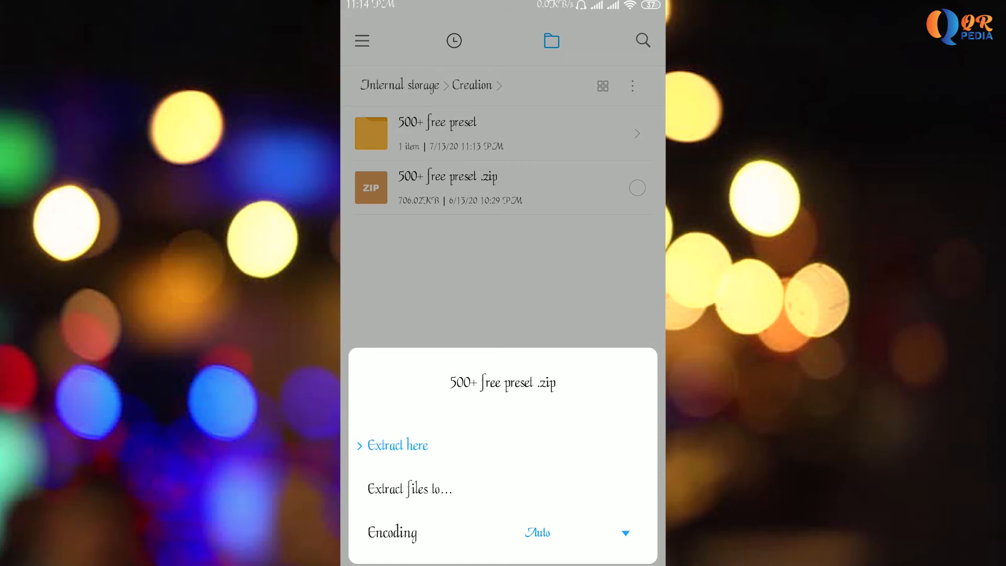
Extract 500+ free preset.zip into the data folder, yielding the Lukas Eriksen LUT Pack 2.0 folder
left_click(409, 488)
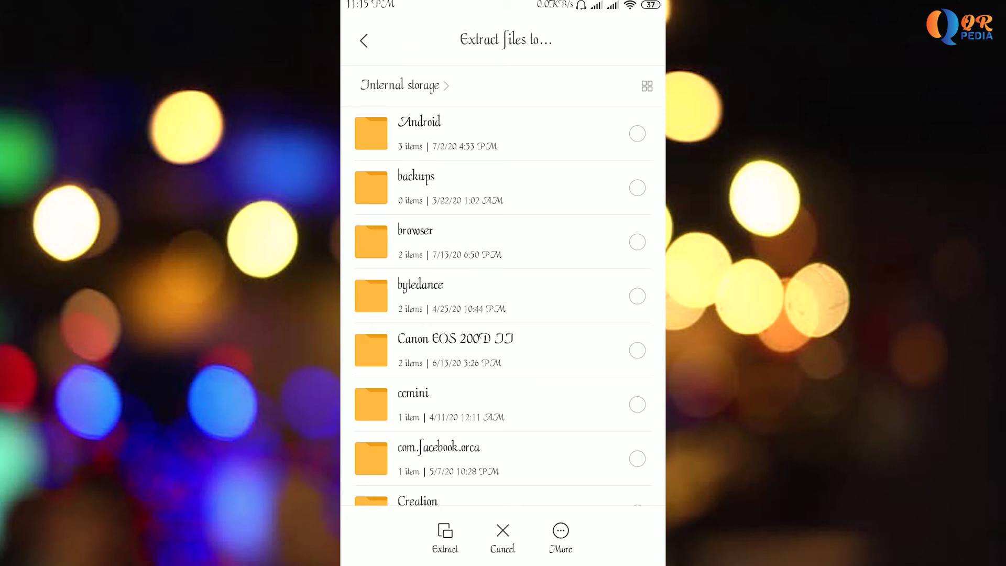
scroll("down", 3)
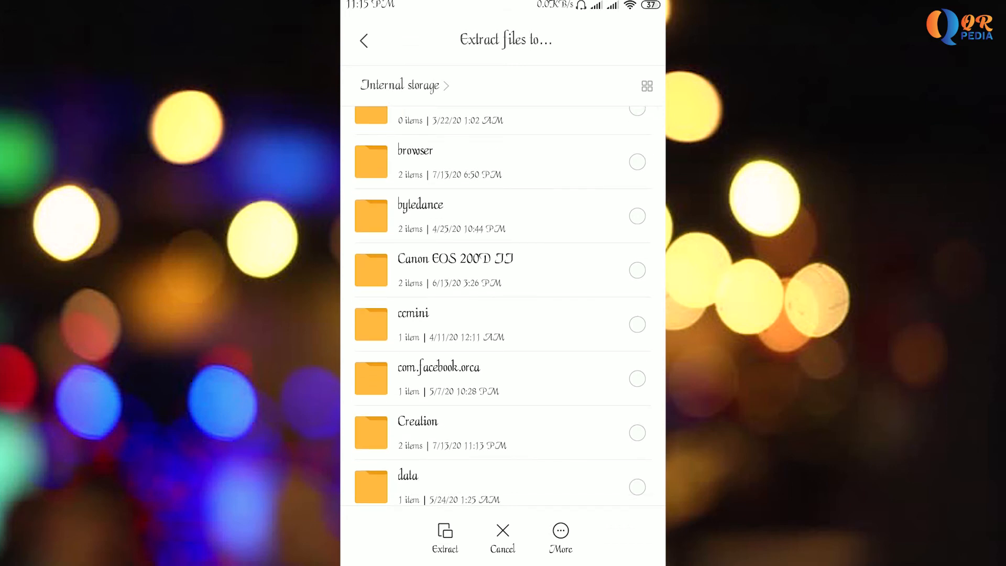
scroll("down", 3)
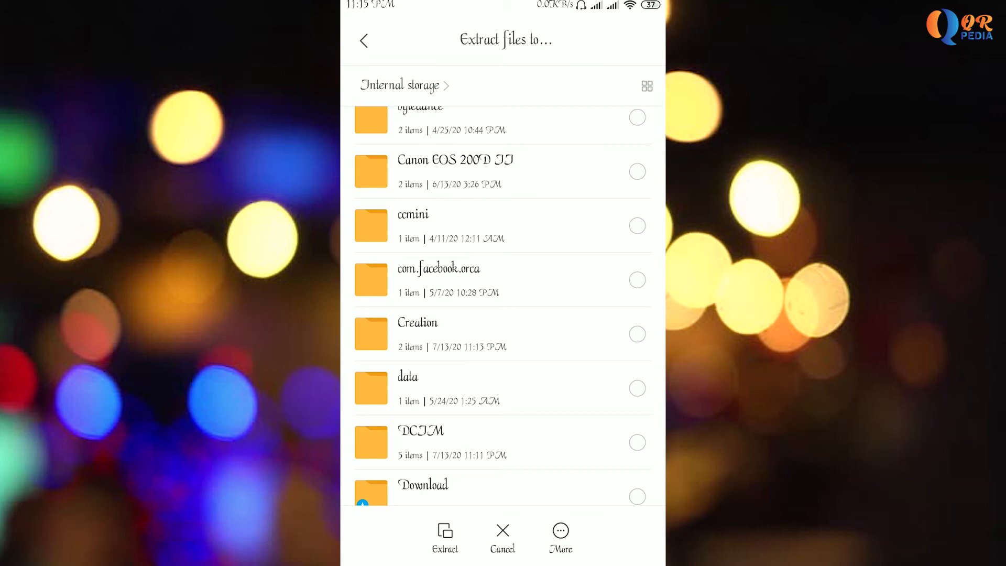
left_click(408, 388)
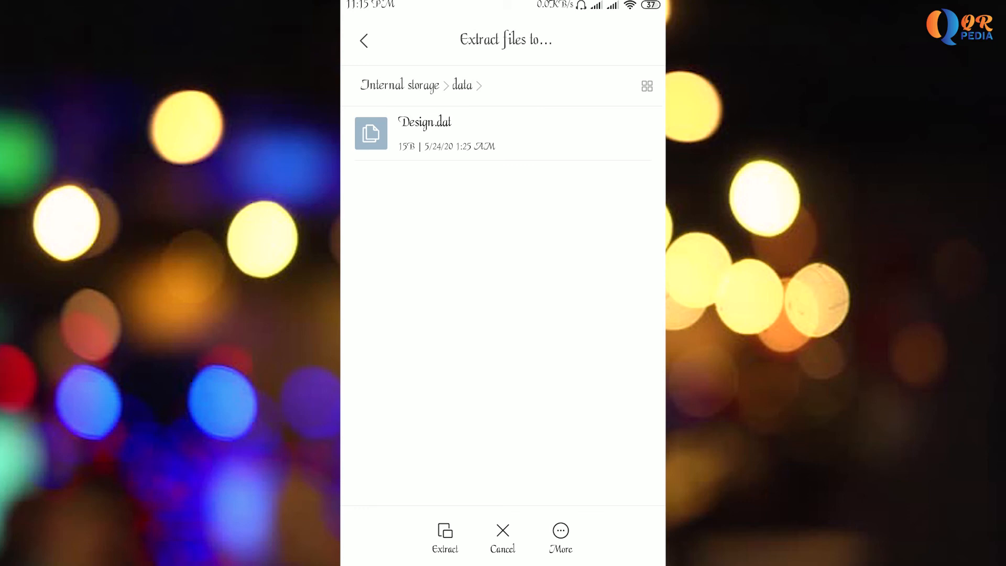
left_click(445, 537)
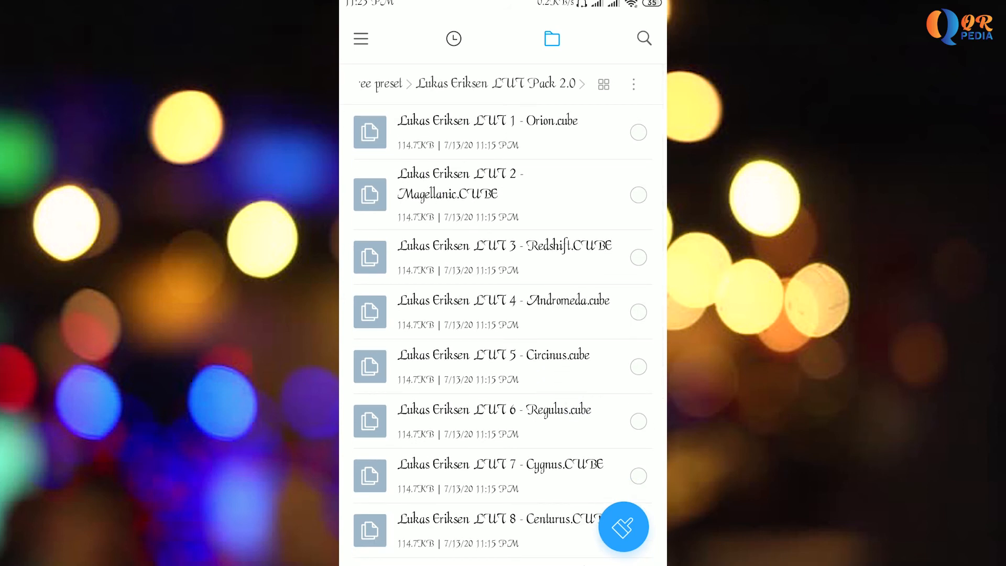
Select all 15 .cube files and compress them into Lukas Eriksen LUT Pack 2.zip
left_click(638, 132)
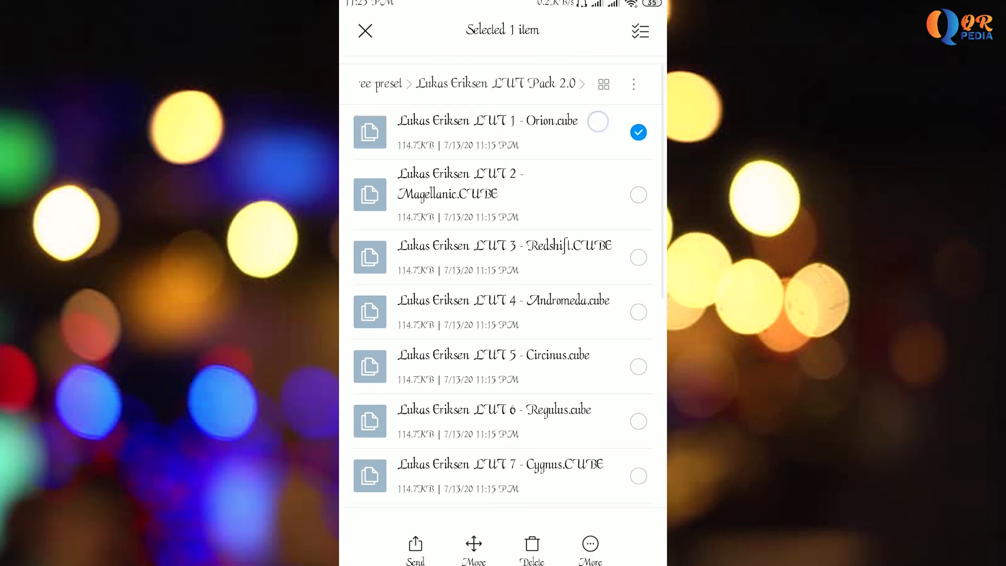
left_click(640, 31)
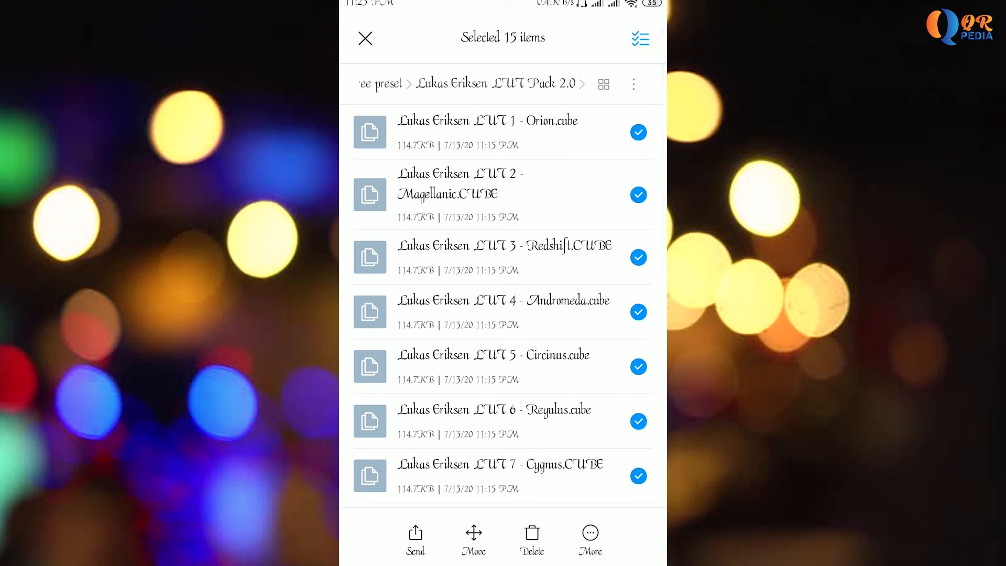
left_click(589, 537)
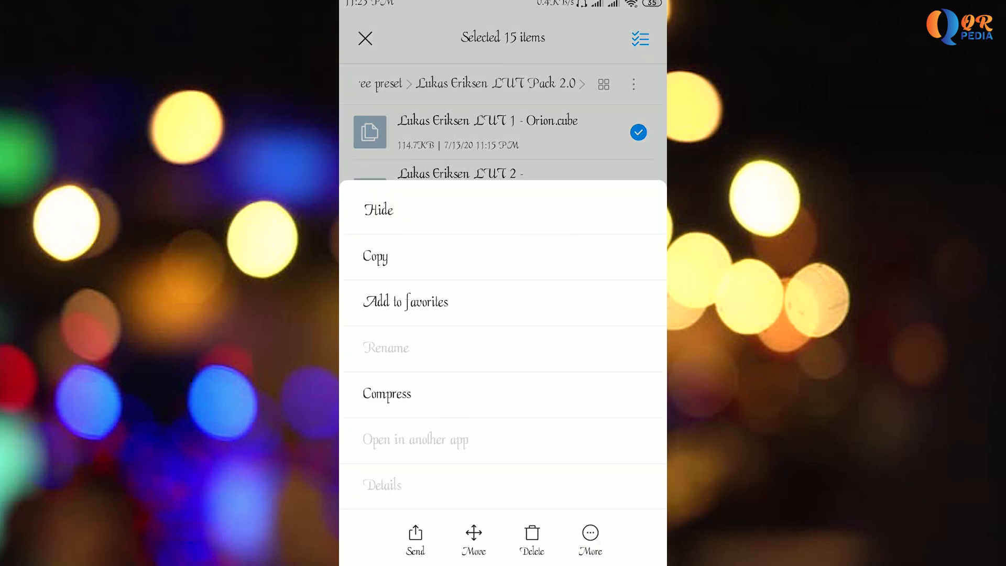
left_click(387, 393)
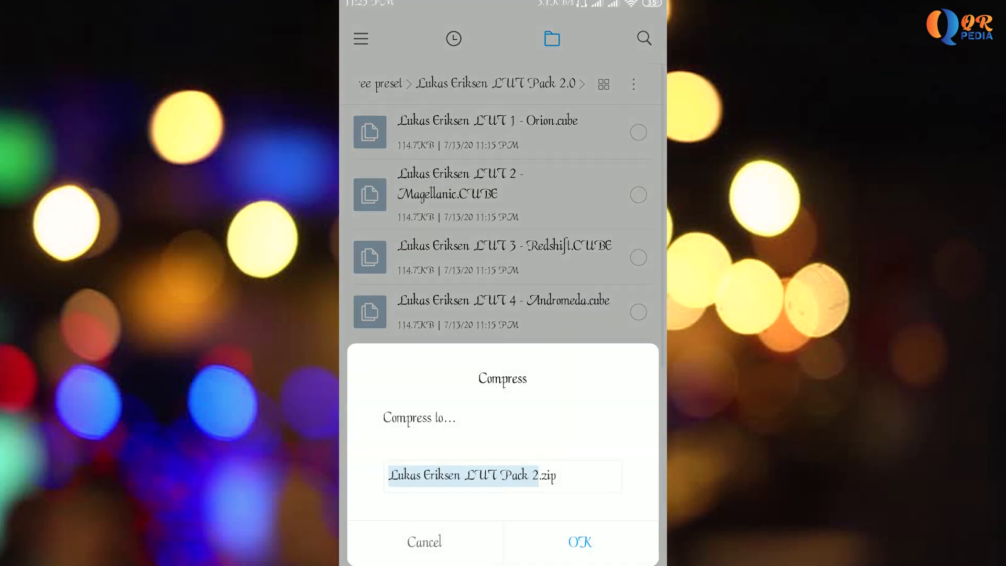
left_click(503, 475)
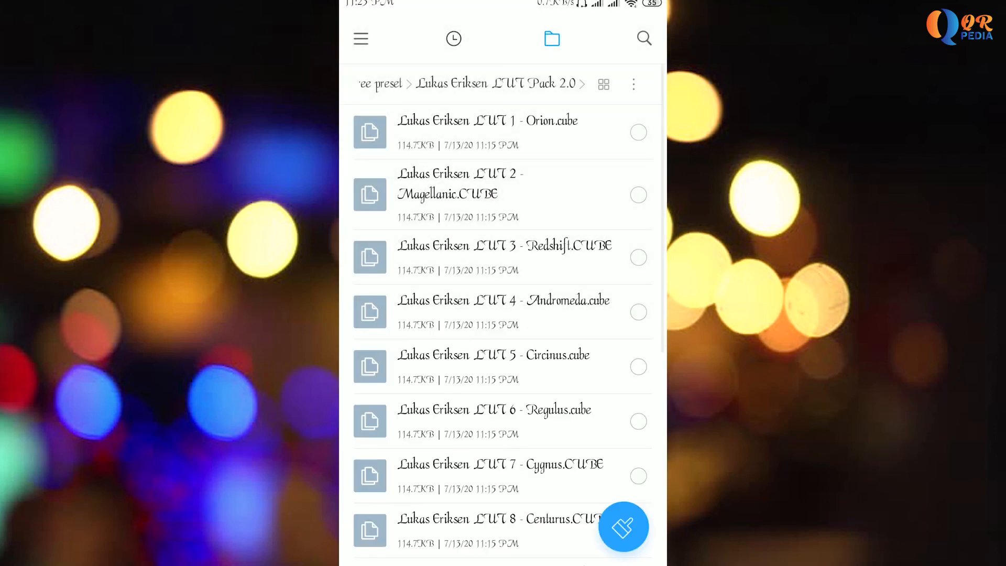
scroll("down", 3)
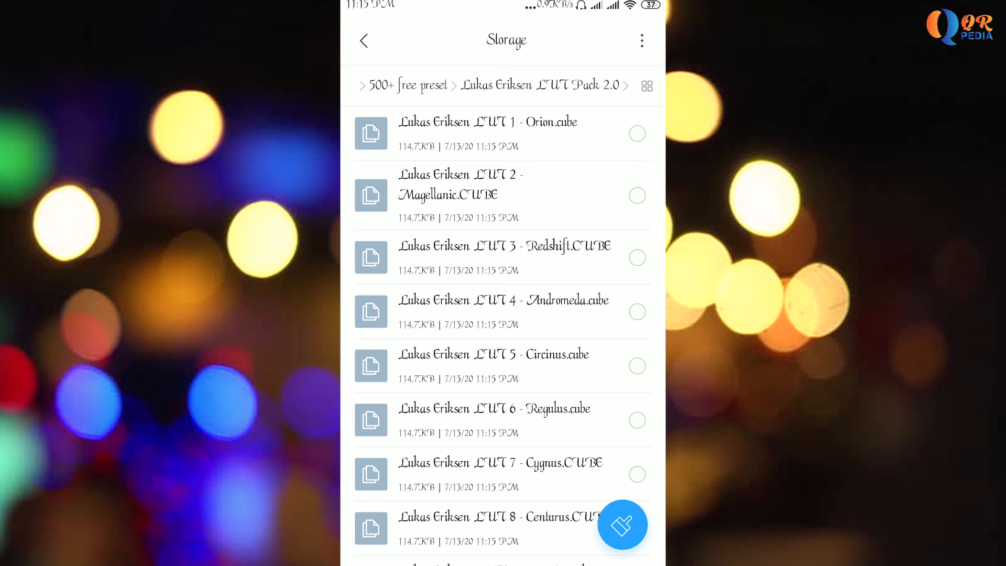
scroll("down", 3)
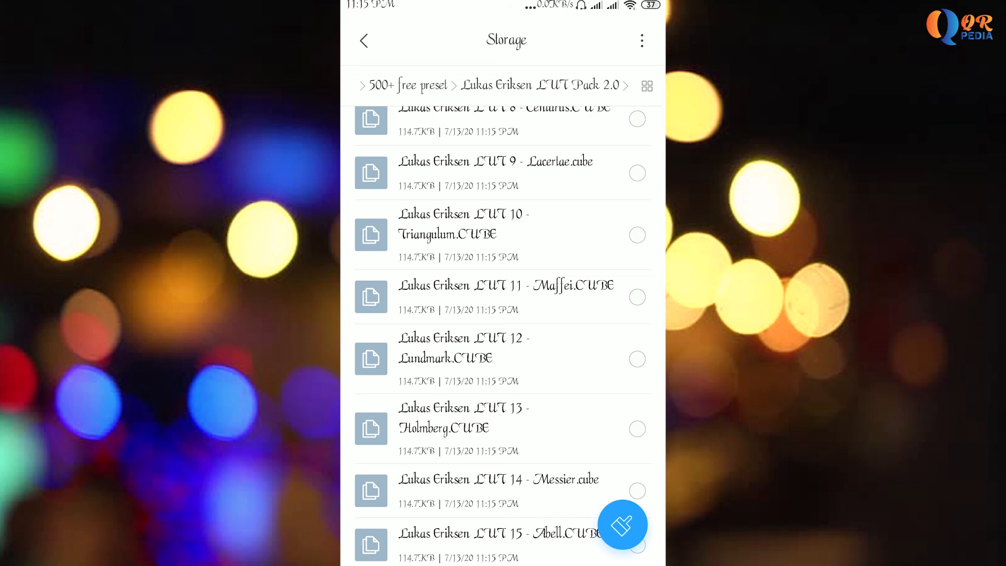
scroll("up", 3)
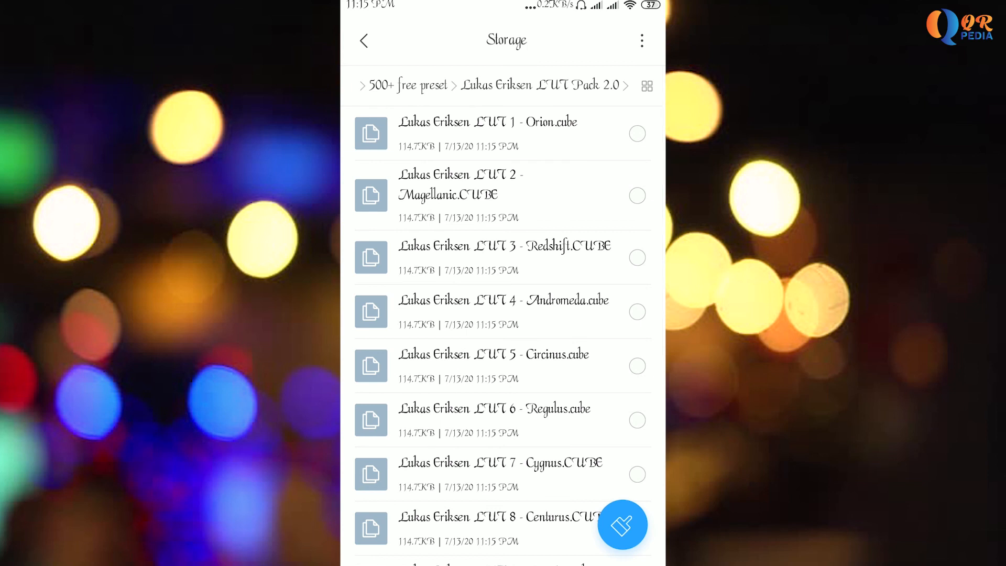
scroll("down", 3)
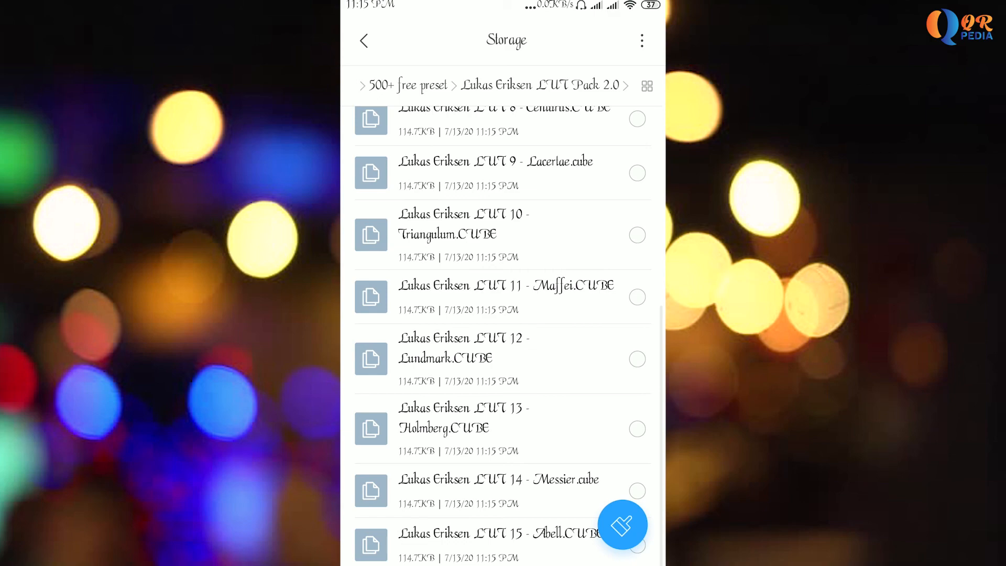